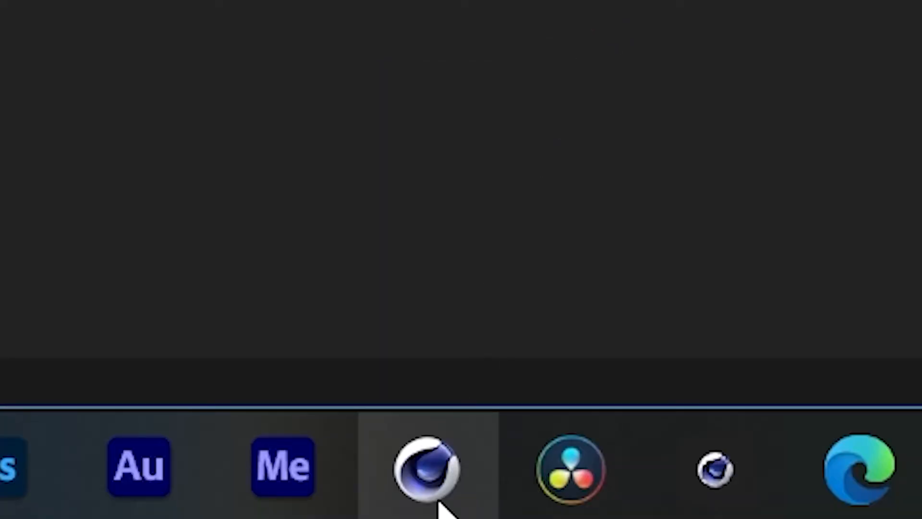
Set the Motion Tracker's 2D auto-tracking to 450 tracks with minimum spacing 25.
click(426, 467)
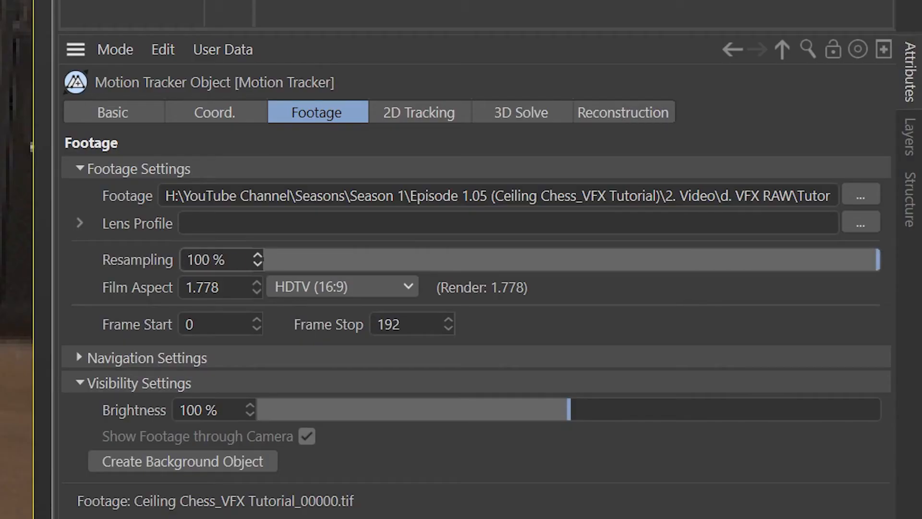
drag(877, 259, 537, 259)
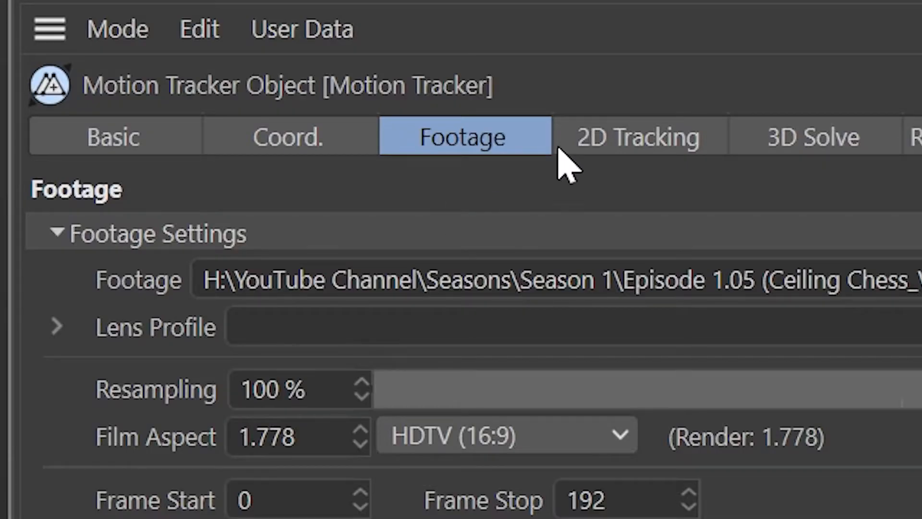
click(639, 136)
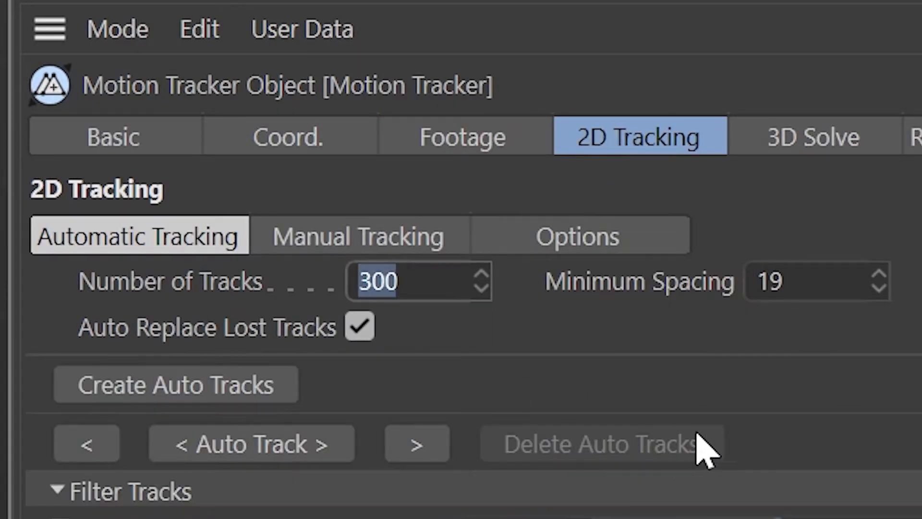
text(450)
click(819, 282)
text(25)
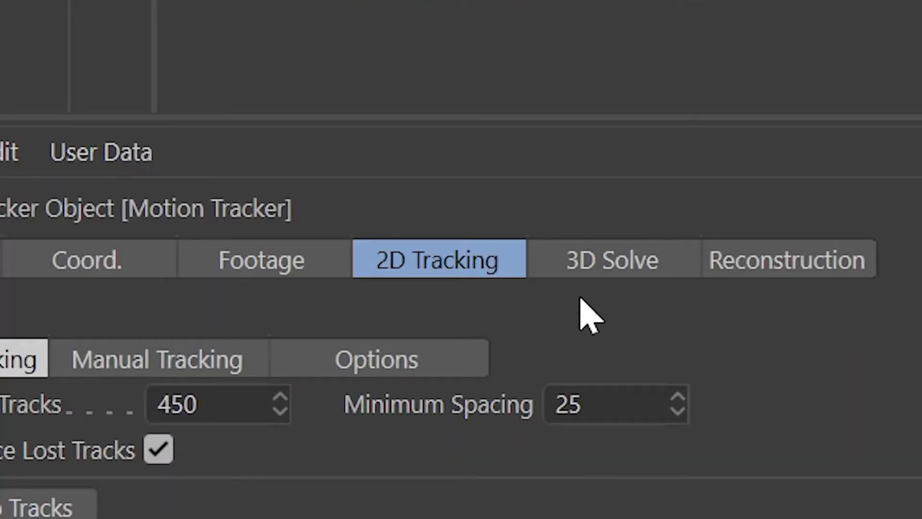
click(613, 259)
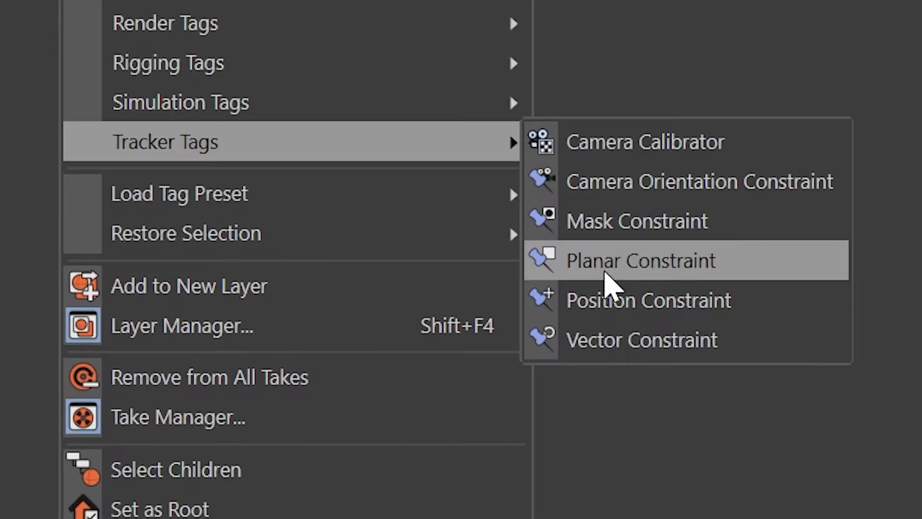
Add a Planar Constraint from three features, create its plane and rotate it to the ceiling.
click(641, 260)
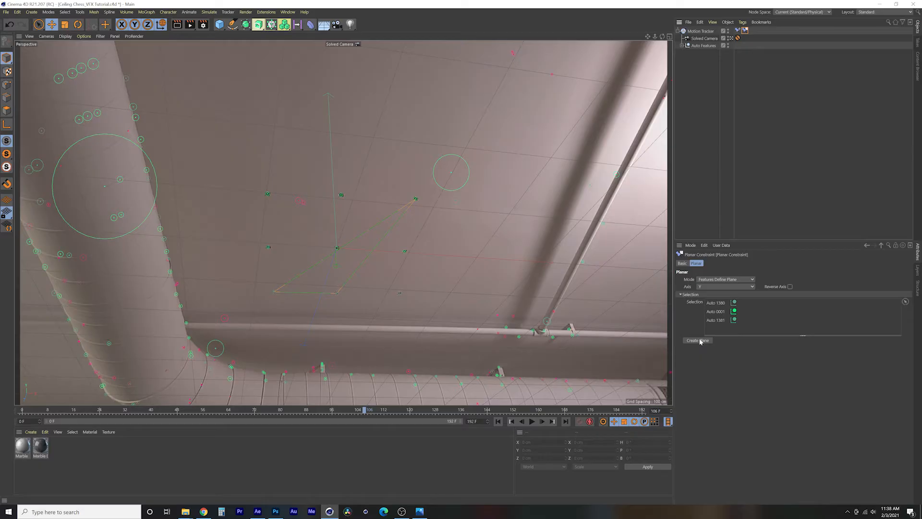
click(698, 340)
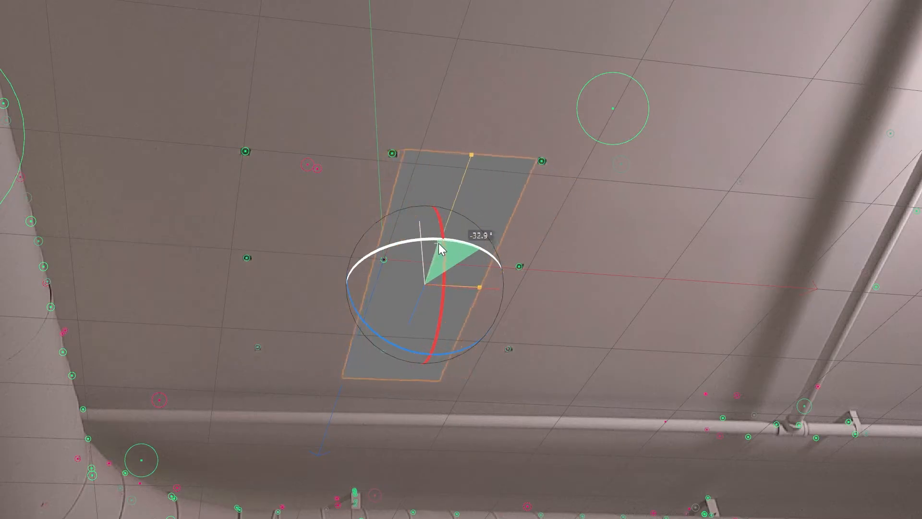
drag(438, 246, 438, 249)
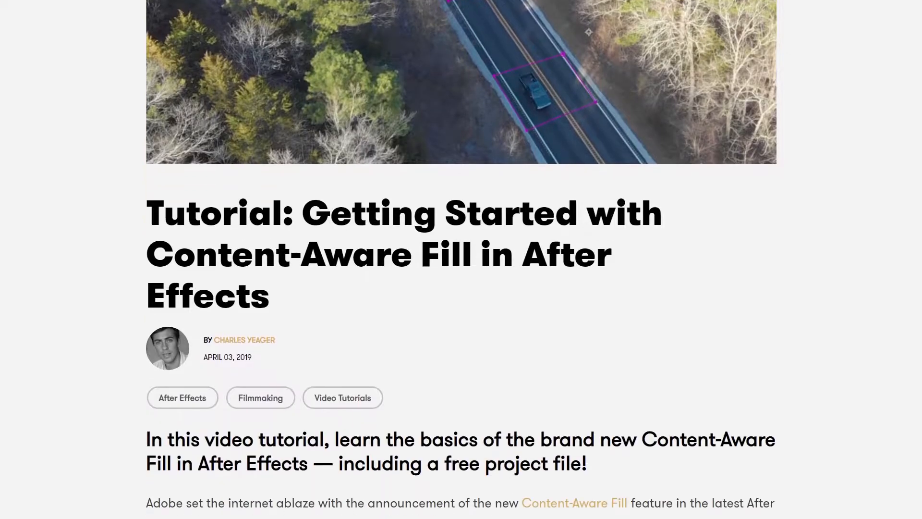
Scroll the PremiumBeat Content-Aware Fill article down to the project file download.
scroll(down, 3)
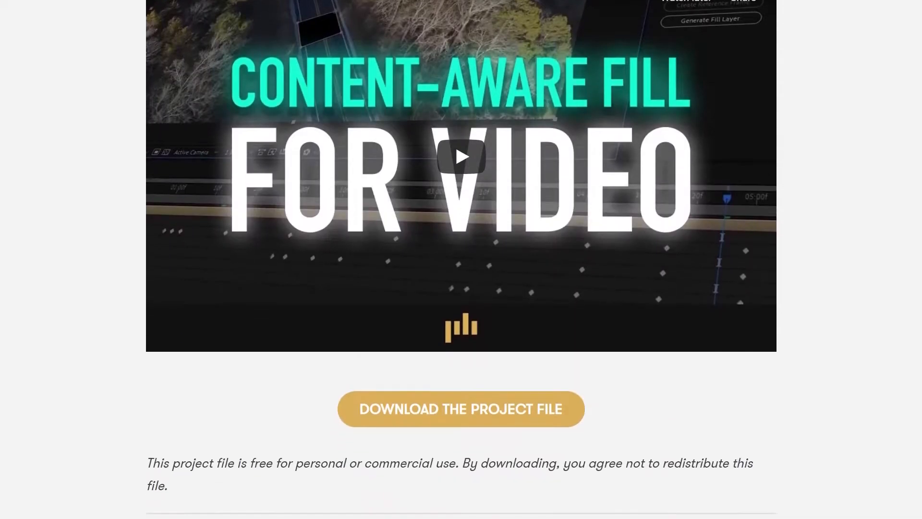
scroll(down, 3)
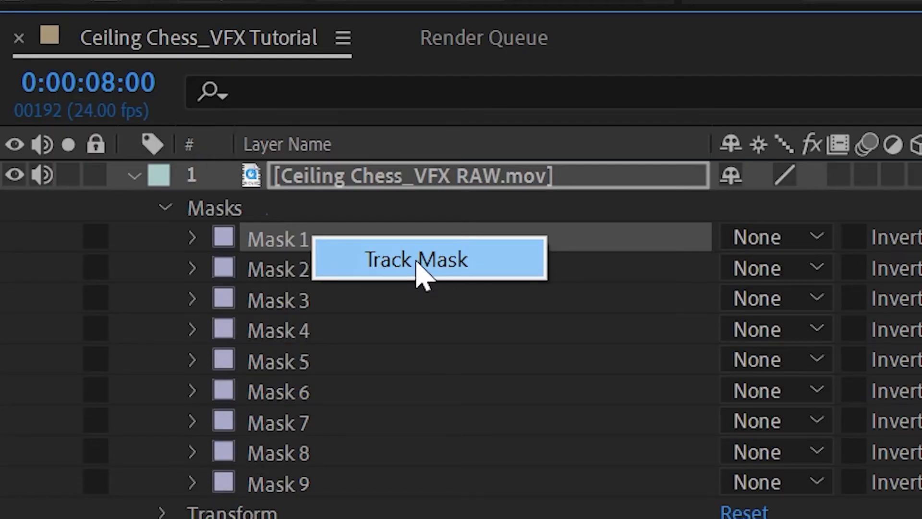
Track Mask 1 forward through the ceiling footage to create Mask Path keyframes.
click(416, 260)
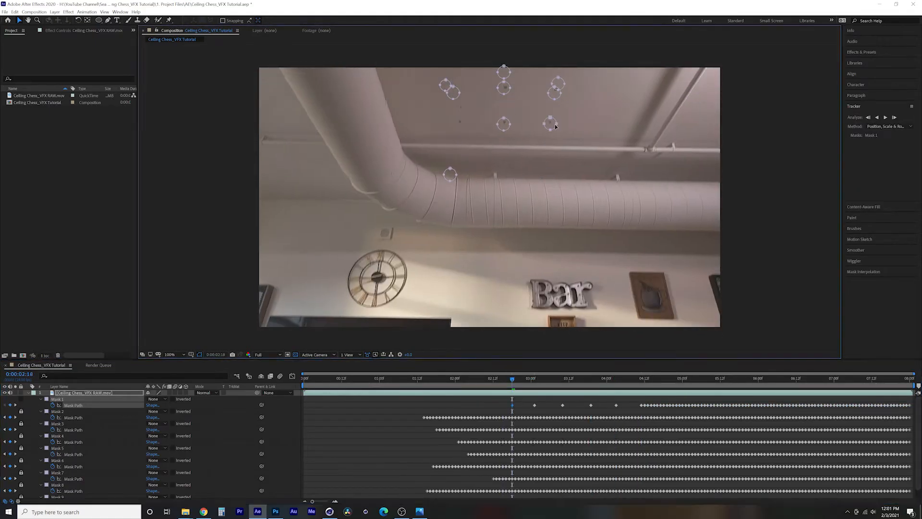
click(647, 378)
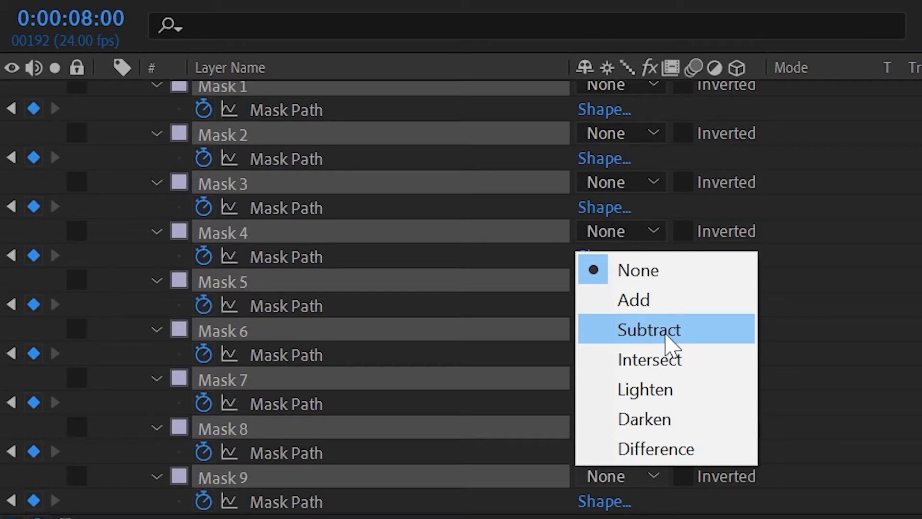
Set the masks to Subtract, generate the content-aware fill layer, and render the queued comp.
click(648, 330)
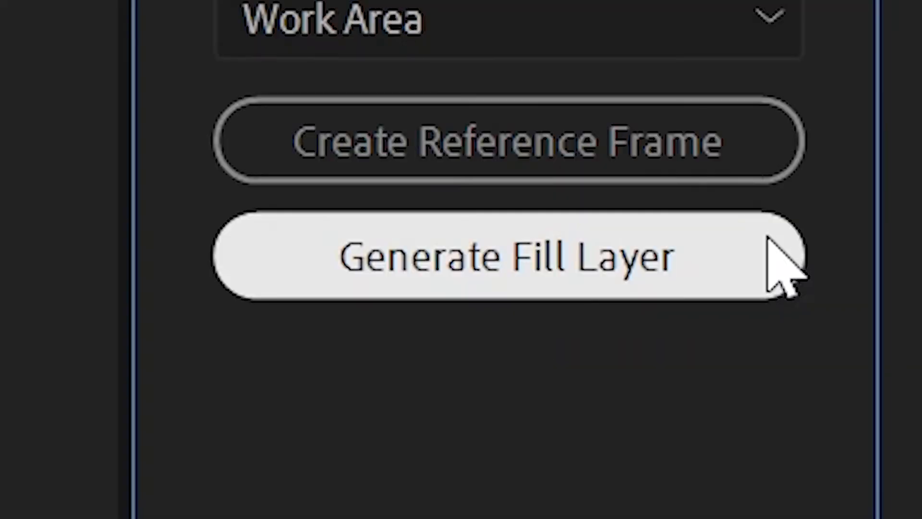
click(506, 256)
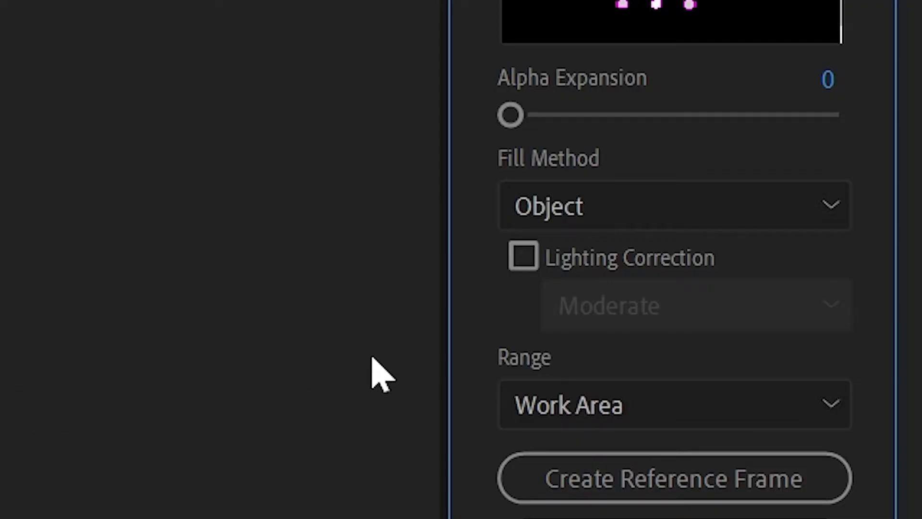
click(523, 257)
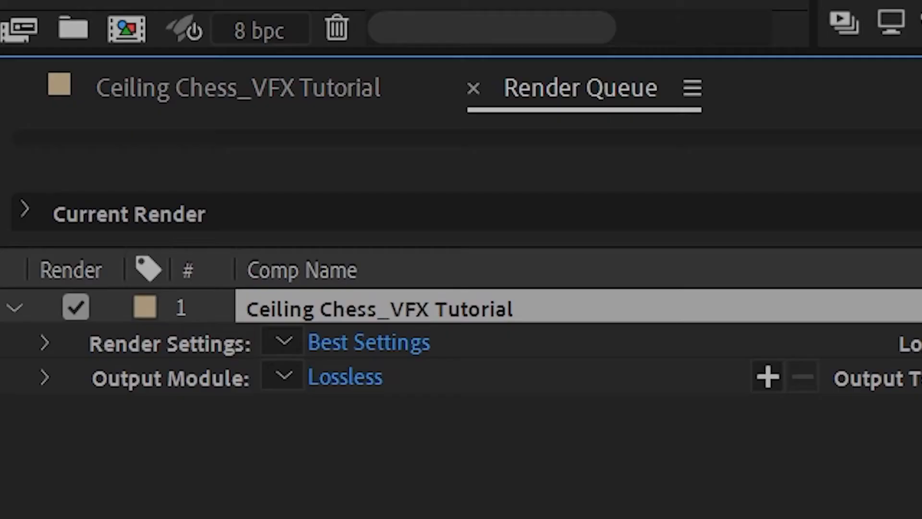
click(346, 376)
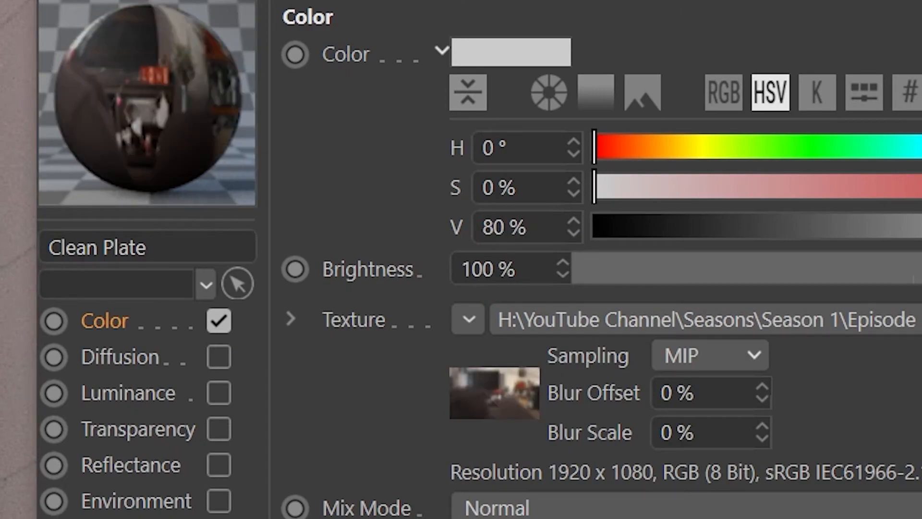
Calculate the Clean Plate texture's movie animation range, frames 0–192 at 24 fps.
click(399, 84)
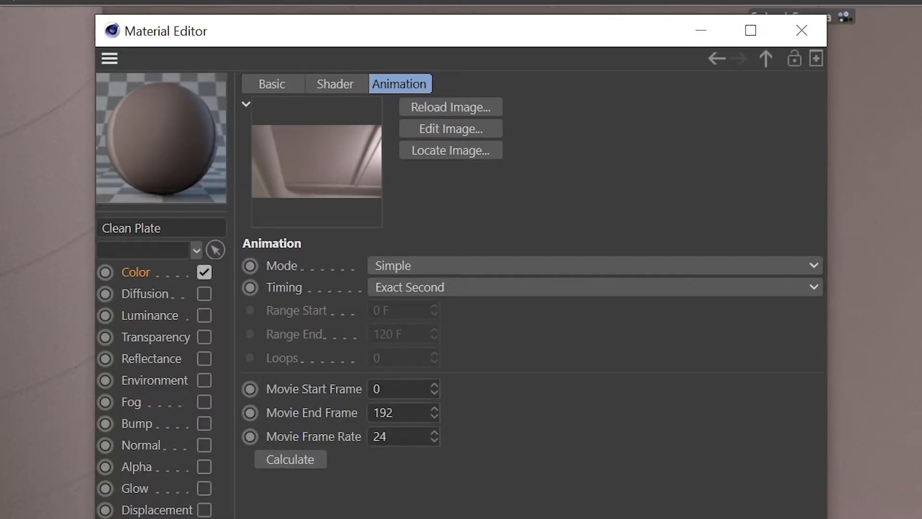
click(801, 30)
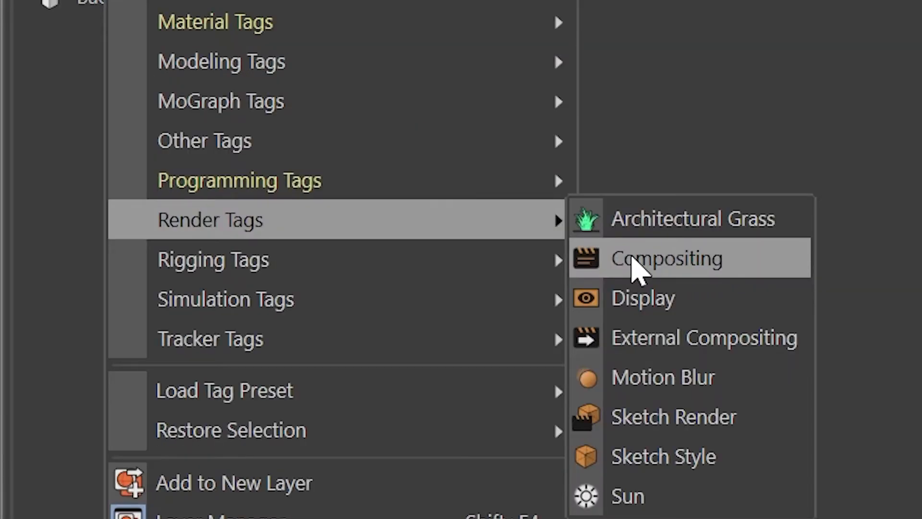
Enable the material's Alpha channel with the pasted texture, using Soft and Image Alpha.
click(666, 258)
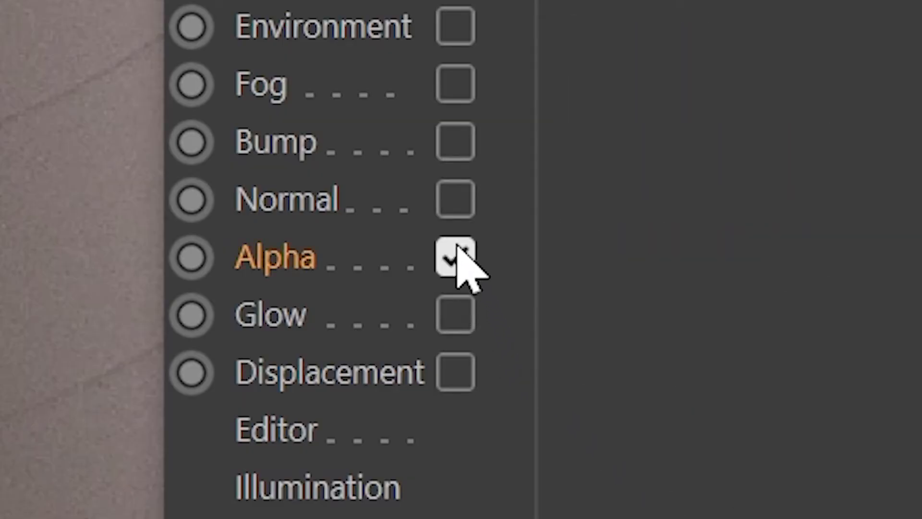
click(567, 25)
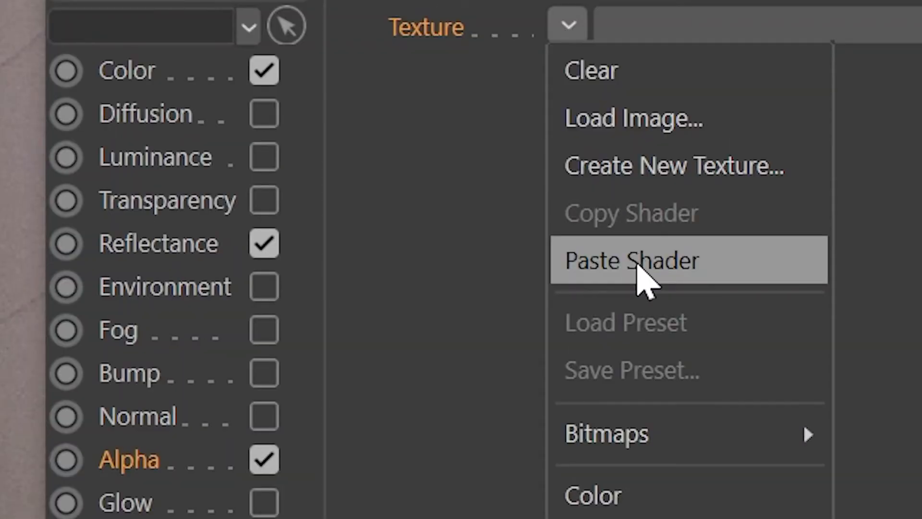
click(631, 260)
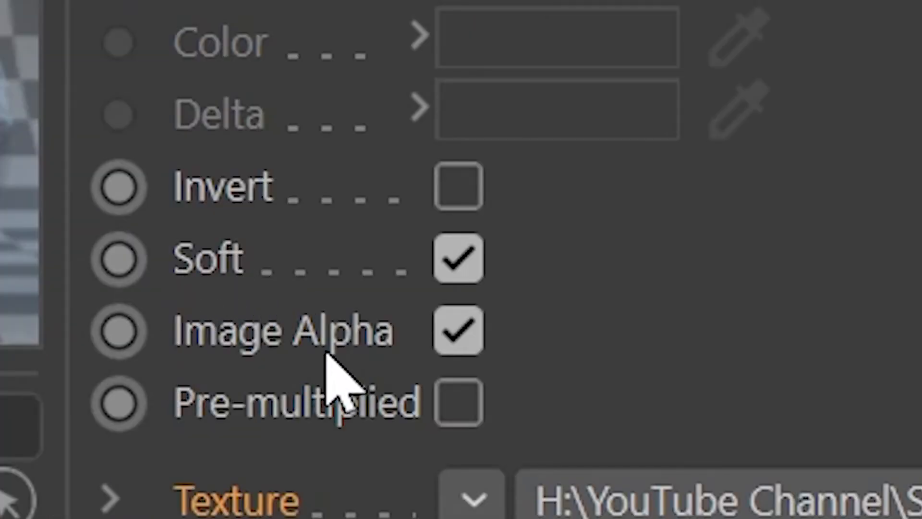
mouse_move(448, 447)
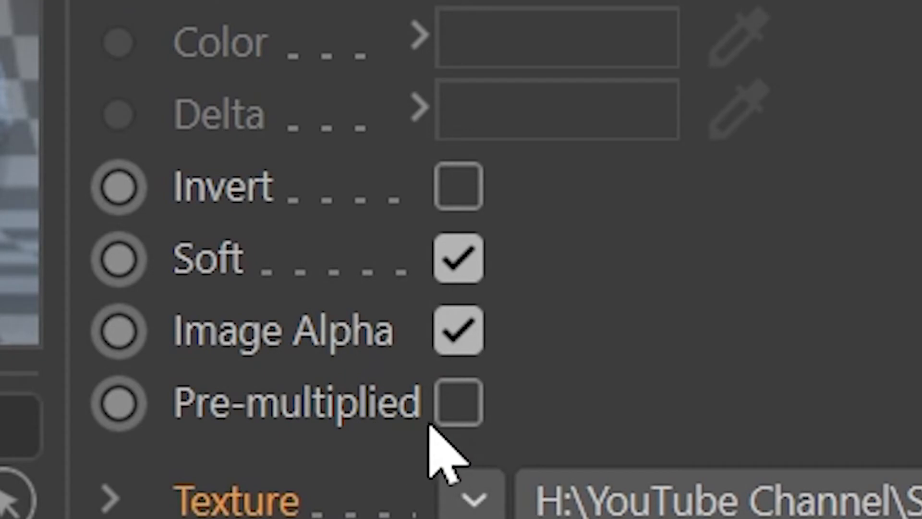
click(457, 403)
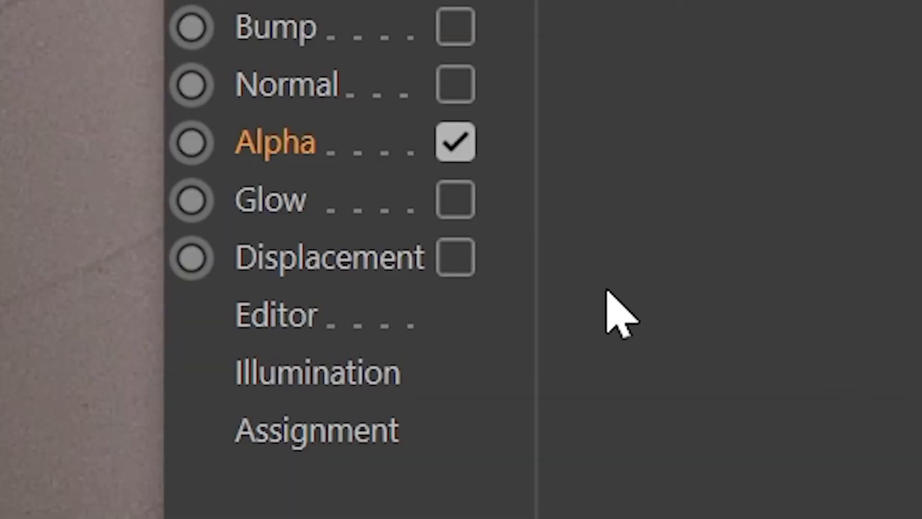
click(454, 258)
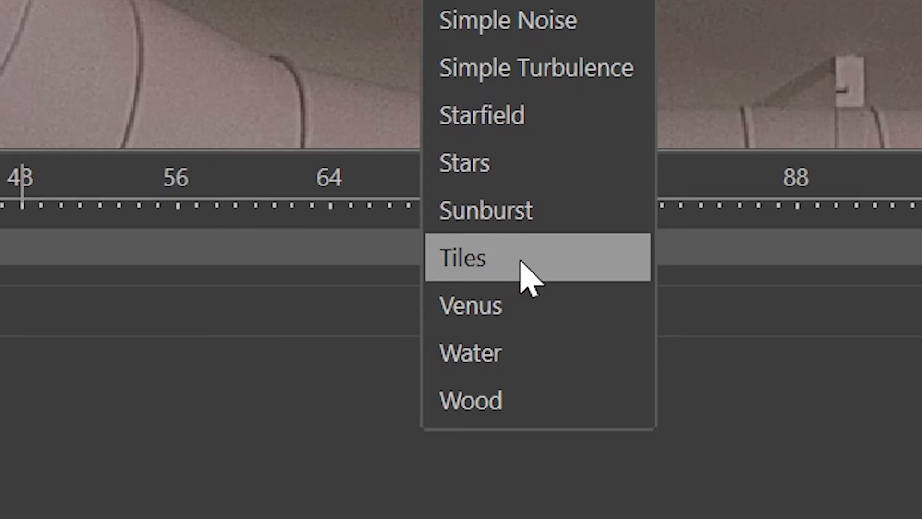
Give the Chess Board material Tiles displacement at 20% strength, 10 cm height, sub-polygon on.
click(463, 258)
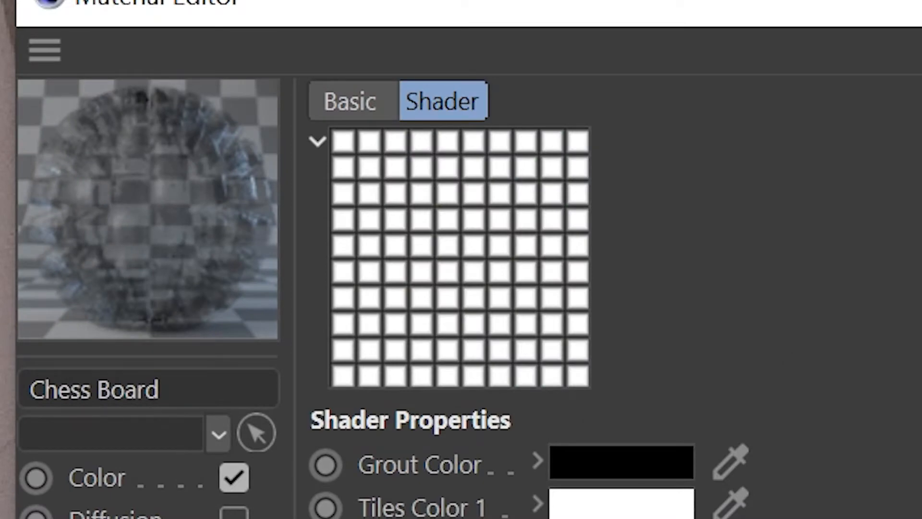
scroll(down, 3)
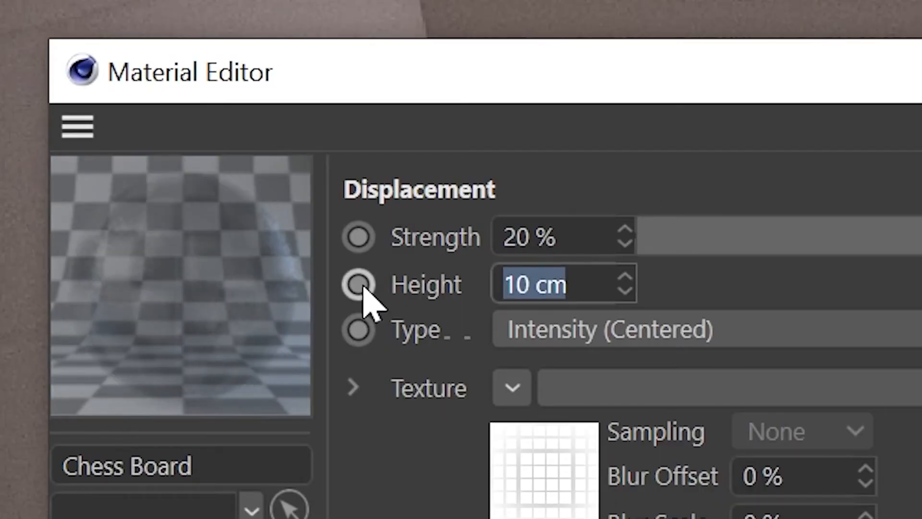
scroll(down, 3)
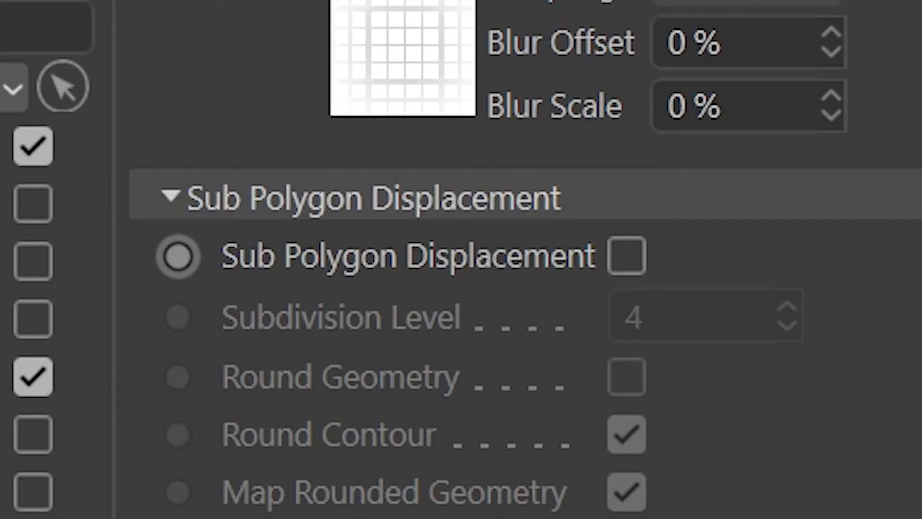
click(627, 256)
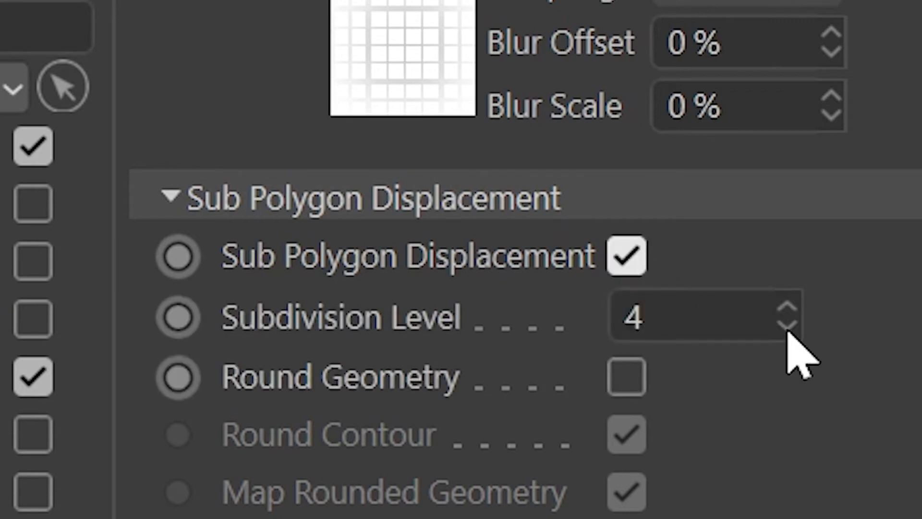
click(786, 330)
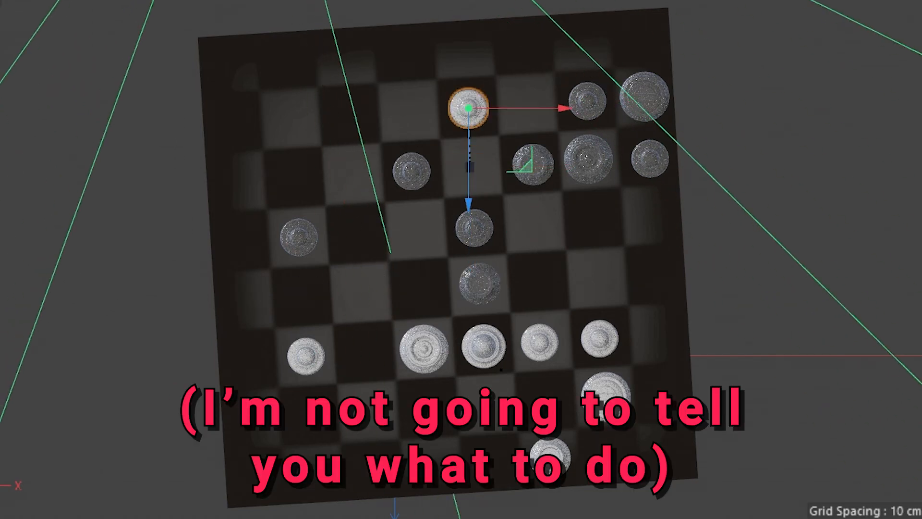
Move a chess piece and a pawn onto new board squares, then jump to a later frame.
drag(470, 108, 306, 299)
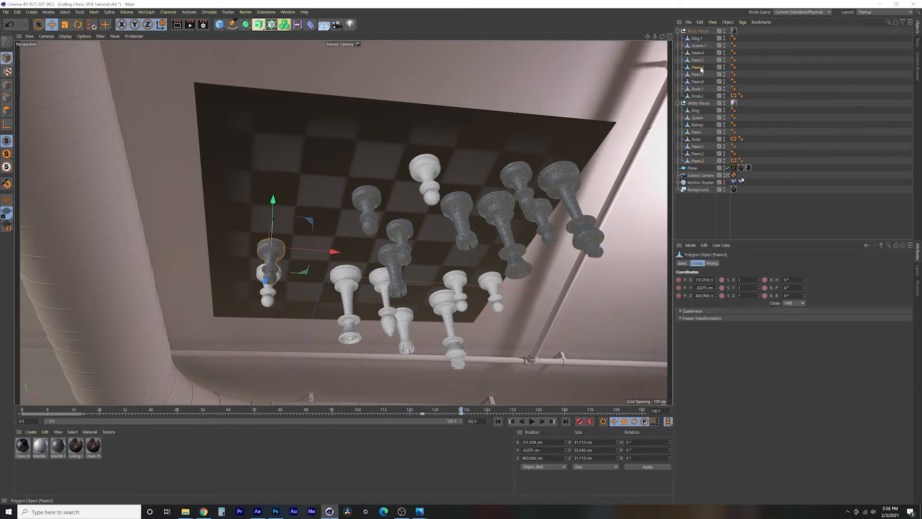
drag(462, 409, 458, 410)
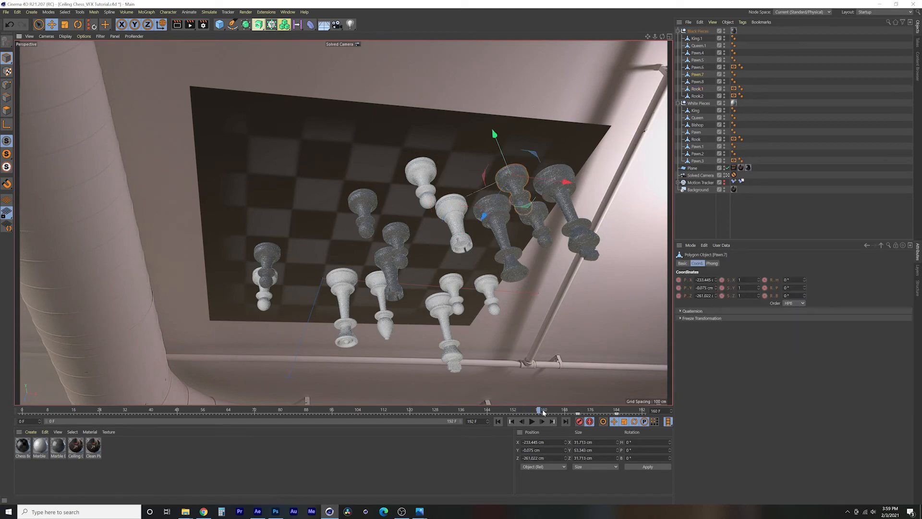
click(31, 432)
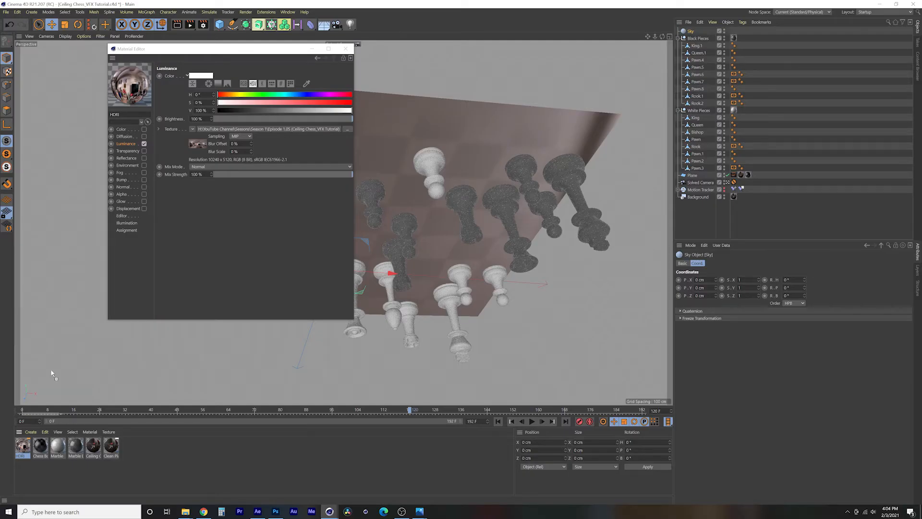
Add a Sky object lit by an HDRI luminance material and give an object a Compositing tag.
click(259, 24)
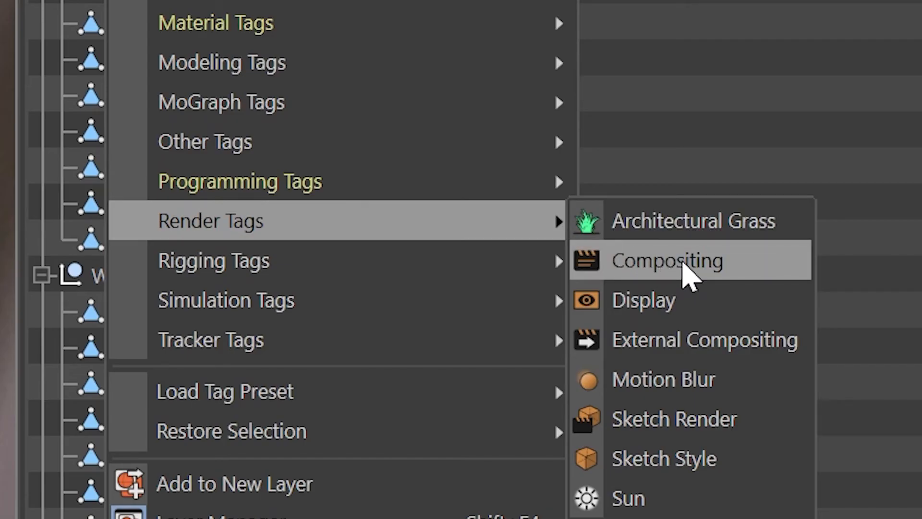
click(666, 260)
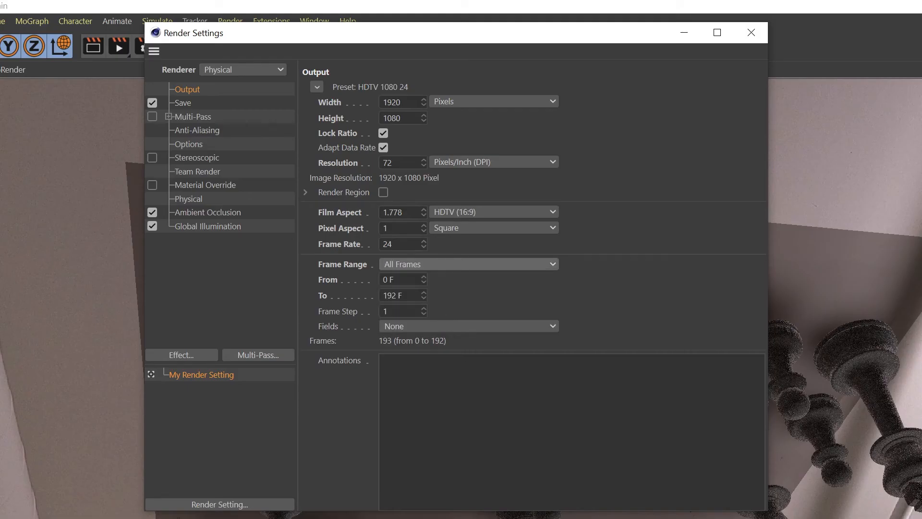
Review the render output: 1920x1080, 24 fps, all frames 0–192.
click(752, 33)
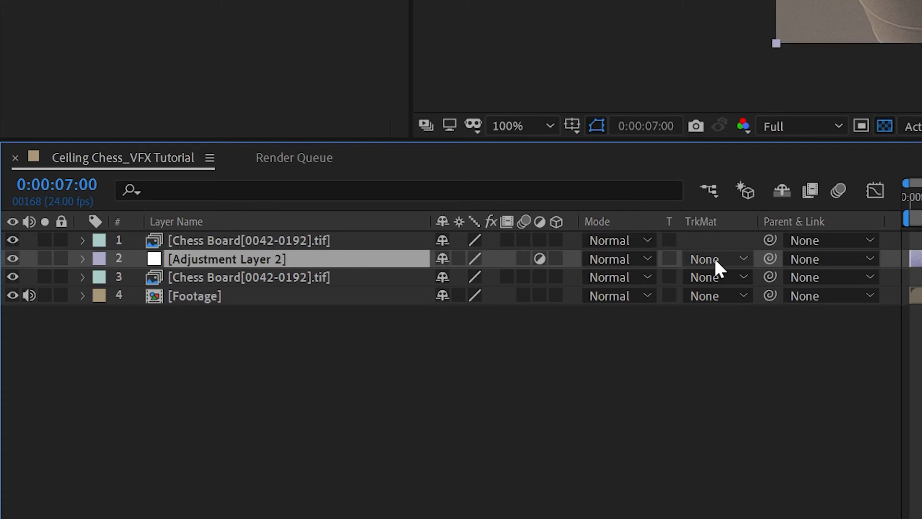
Set the adjustment layer's track matte to Alpha.
click(713, 258)
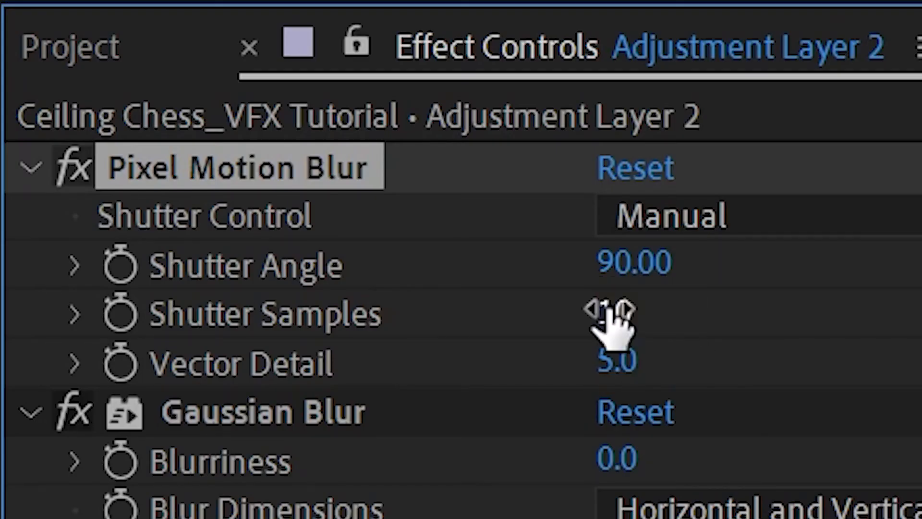
Raise the adjustment layer's Gaussian Blur blurriness slightly.
scroll(down, 3)
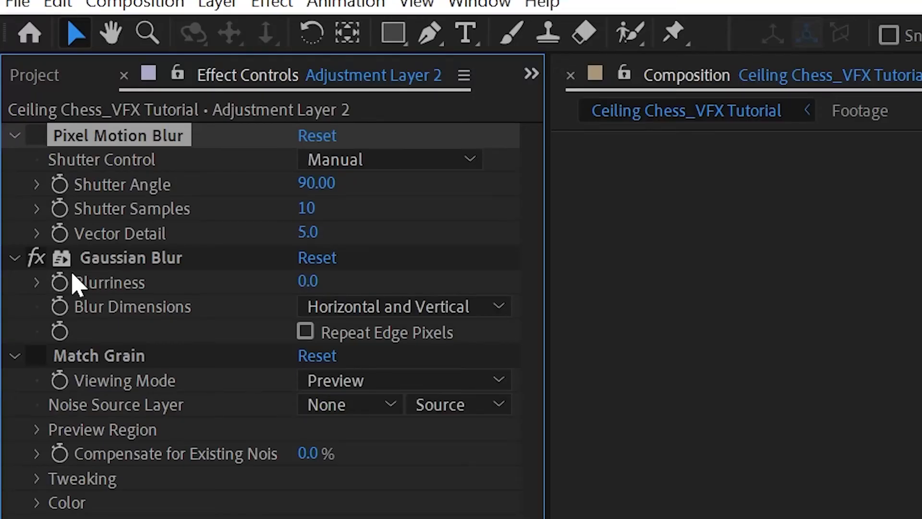
mouse_move(272, 293)
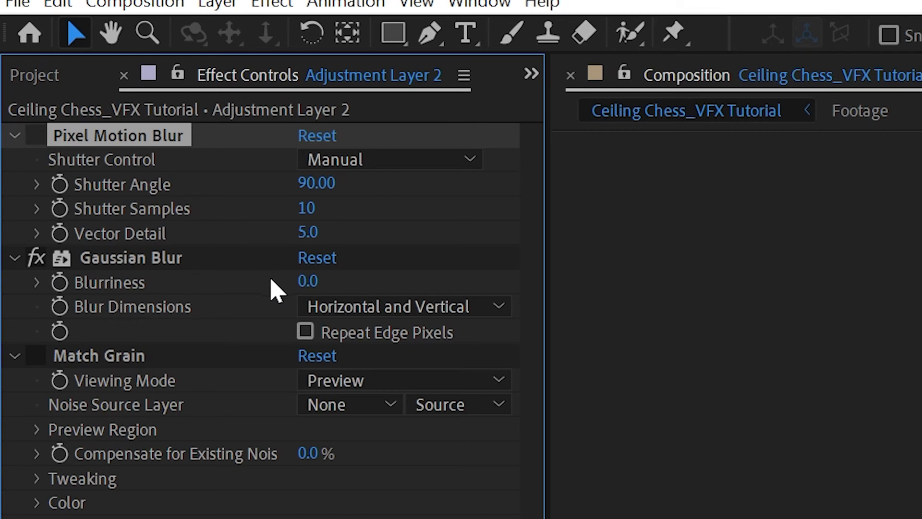
drag(307, 281, 327, 281)
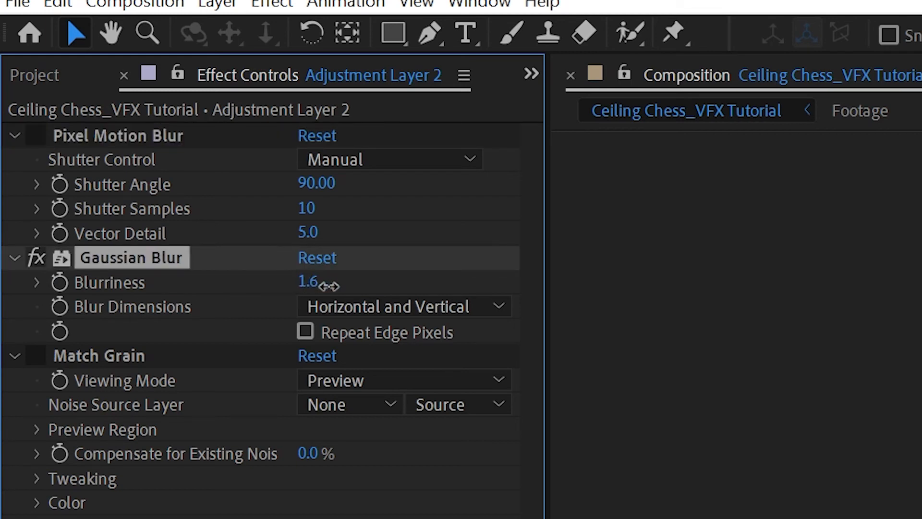
drag(306, 282, 383, 438)
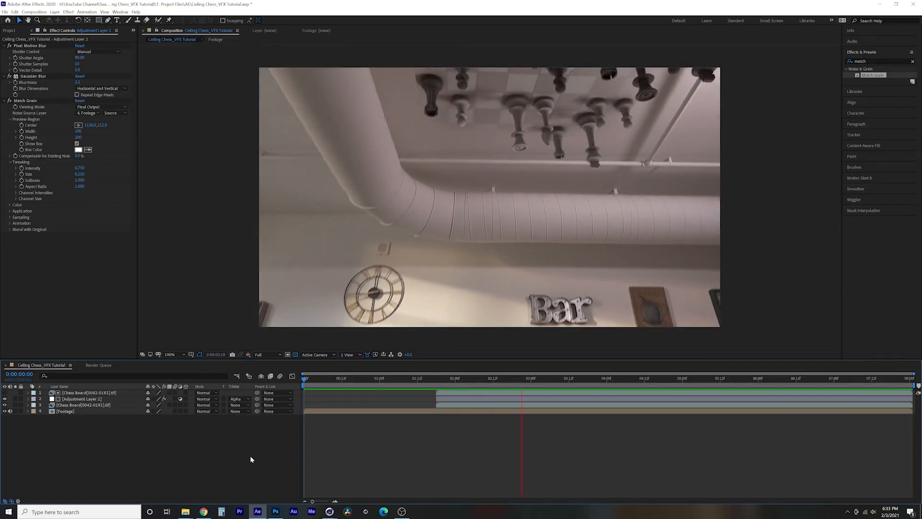
Set the render output module to QuickTime ProRes 422 (HQ).
click(672, 378)
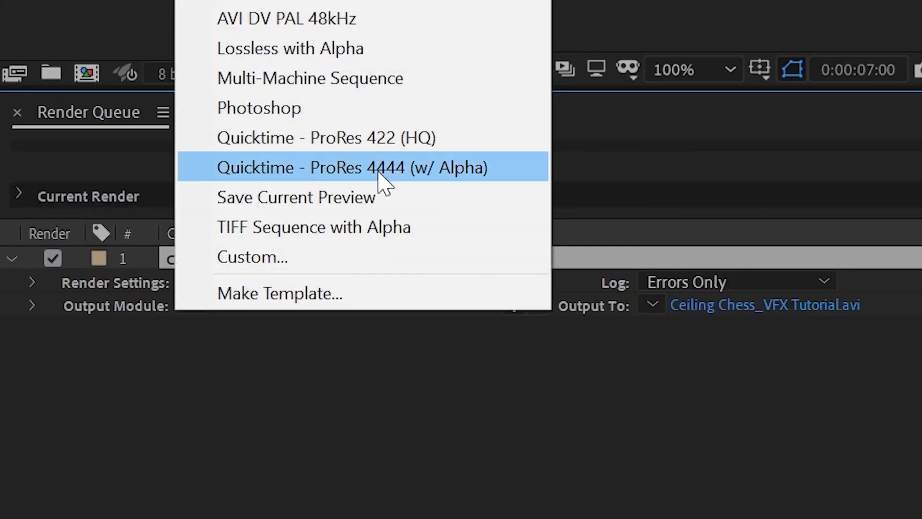
click(325, 137)
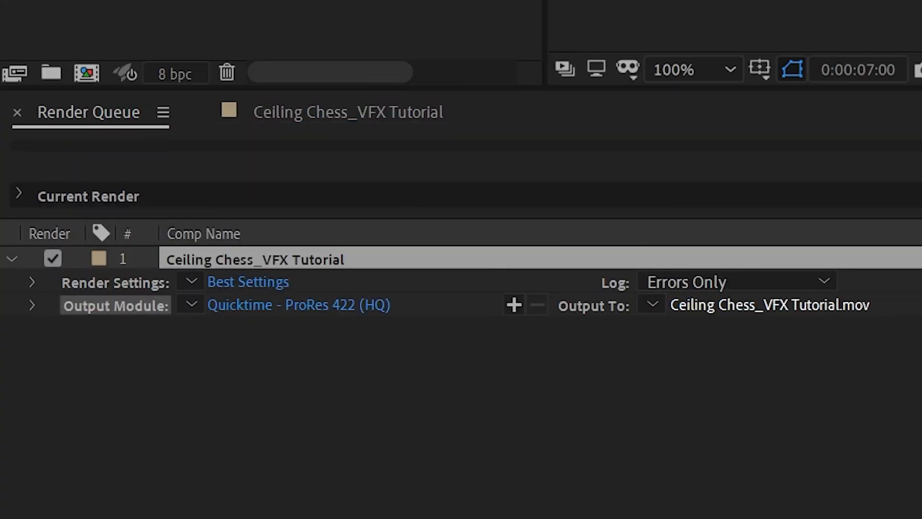